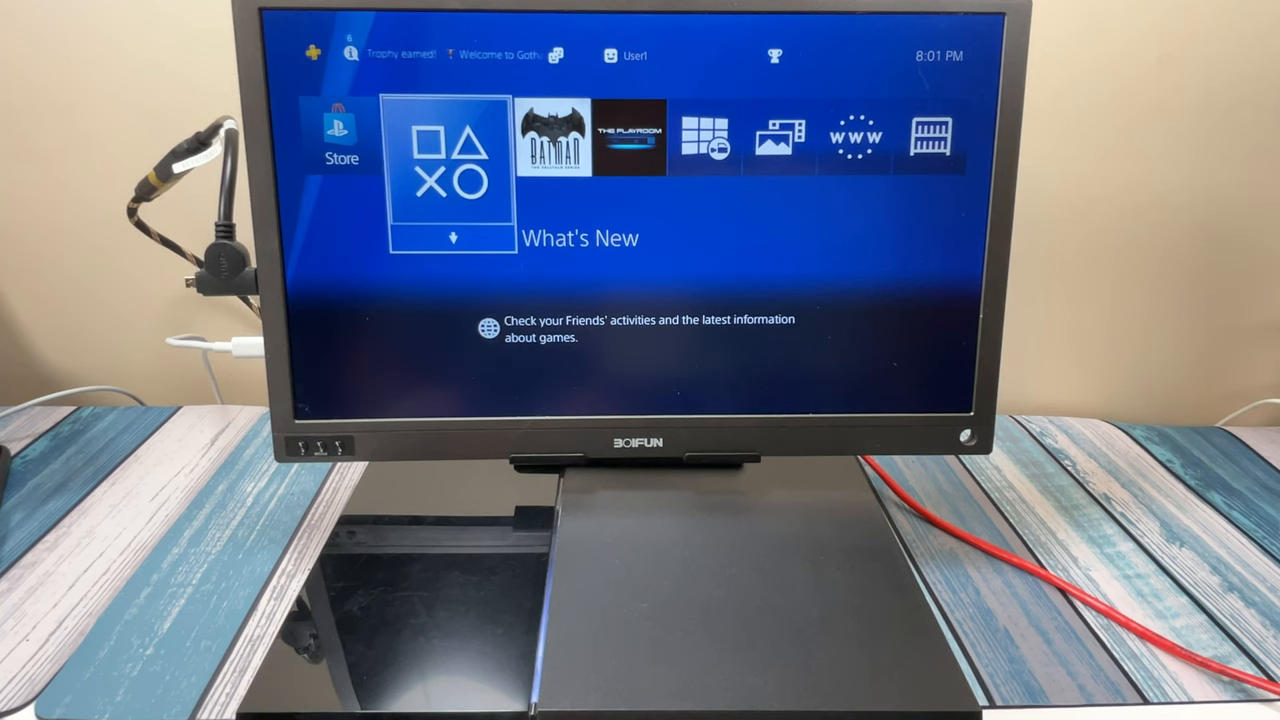
Step: Open Settings from the home screen and scroll down toward System
key(Up)
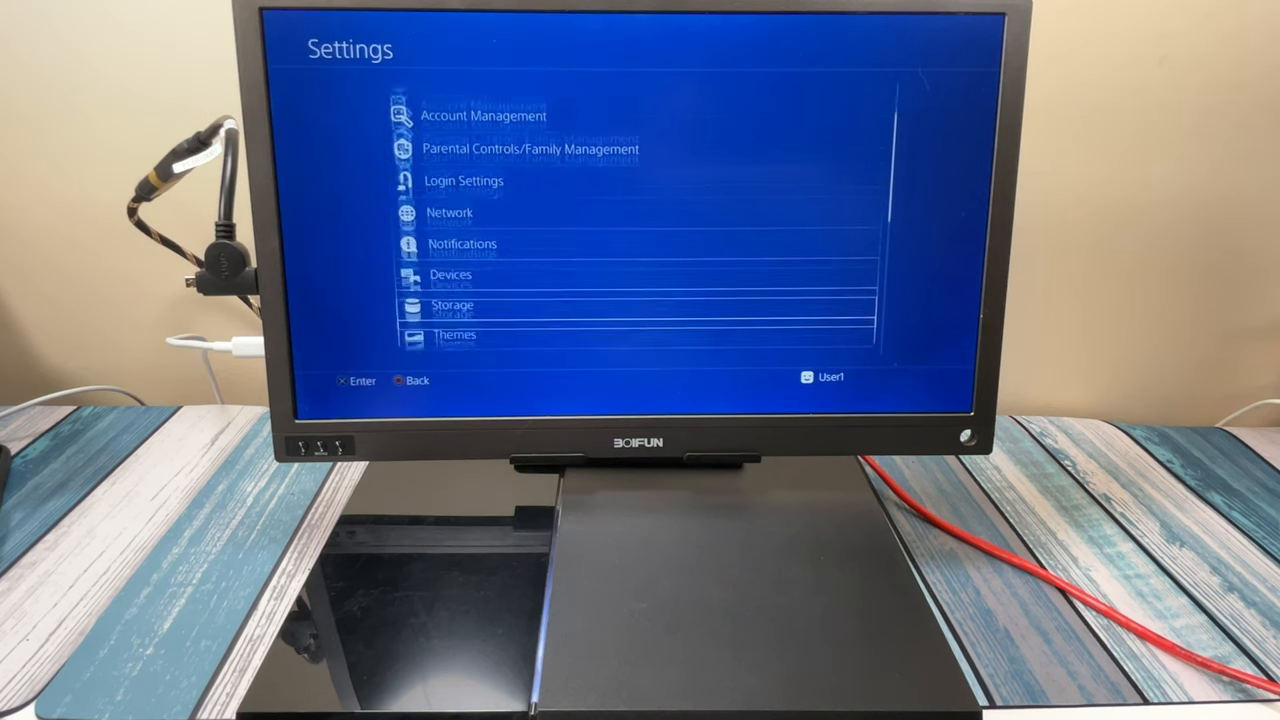
scroll(down, 3)
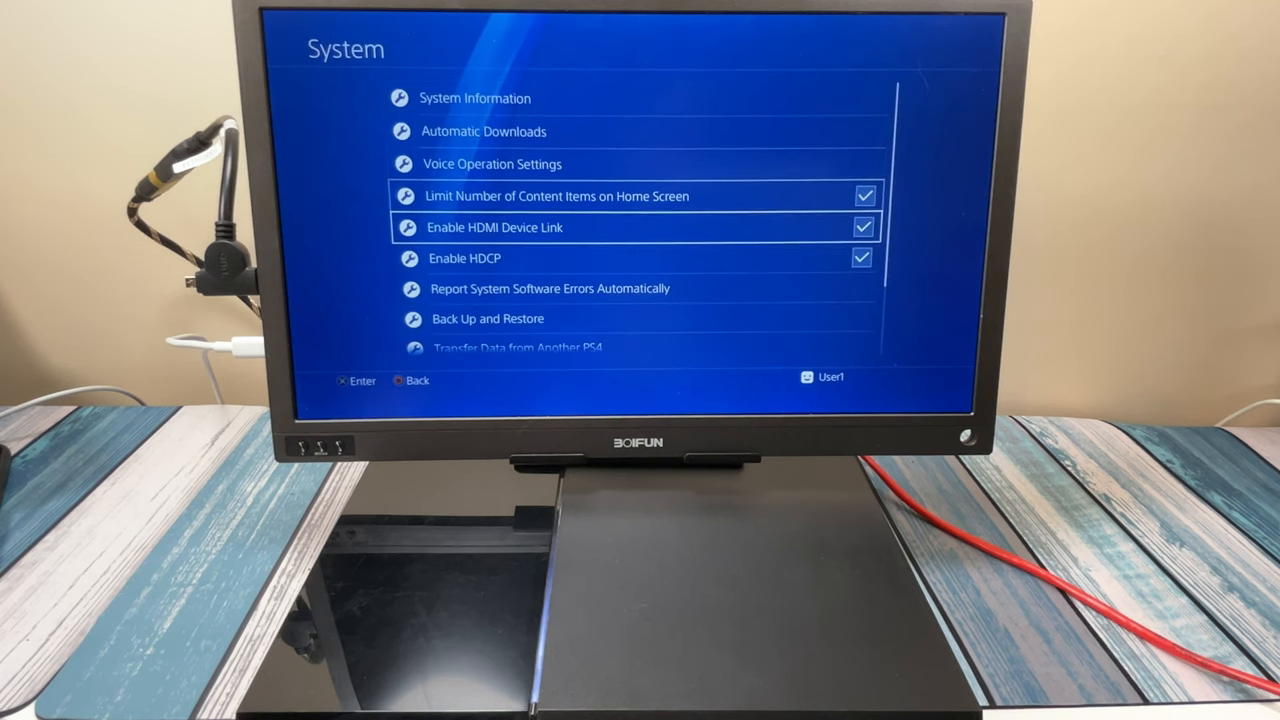
scroll(down, 3)
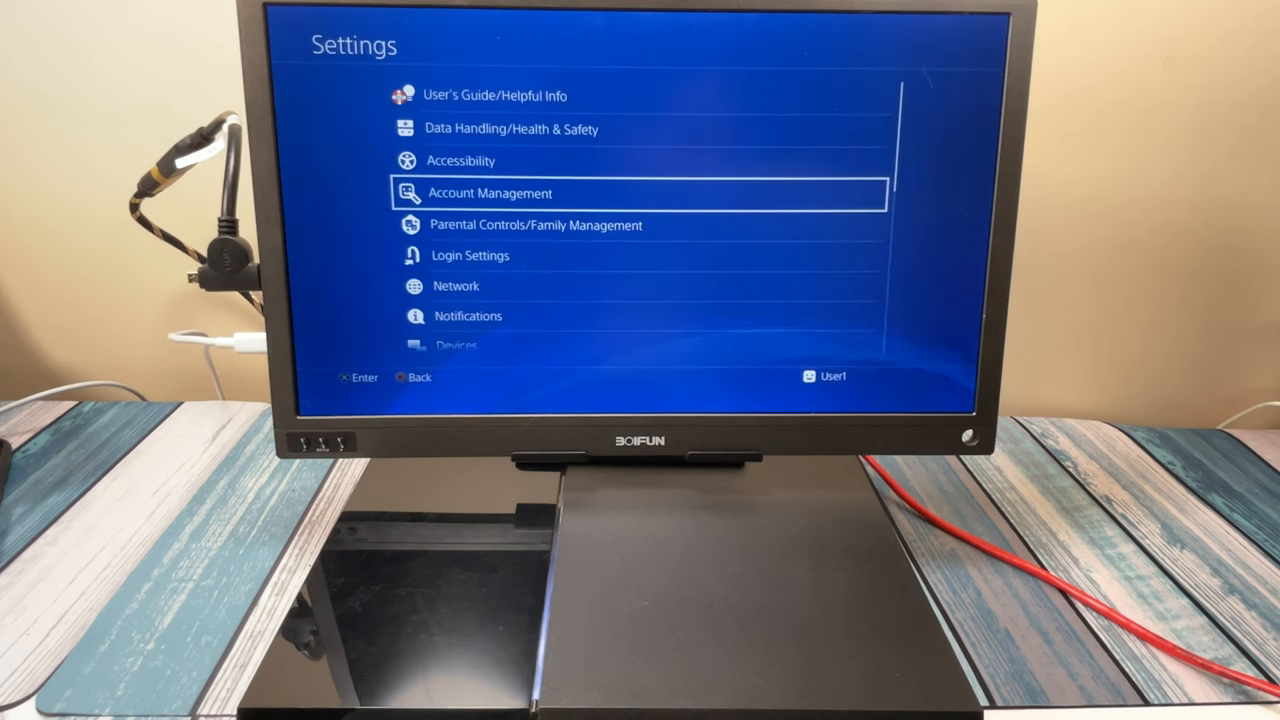
Step: Start Back Up PS4, accepting the trophy sync and saved-data warnings
scroll(down, 3)
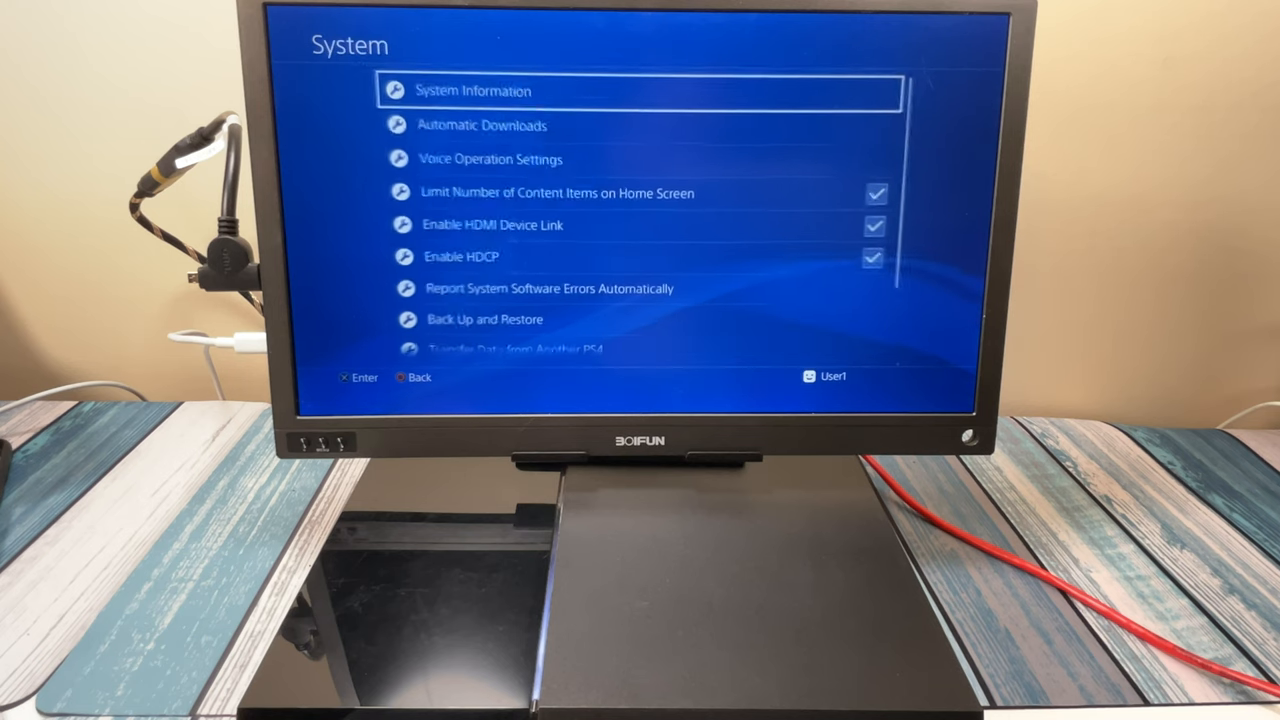
scroll(down, 3)
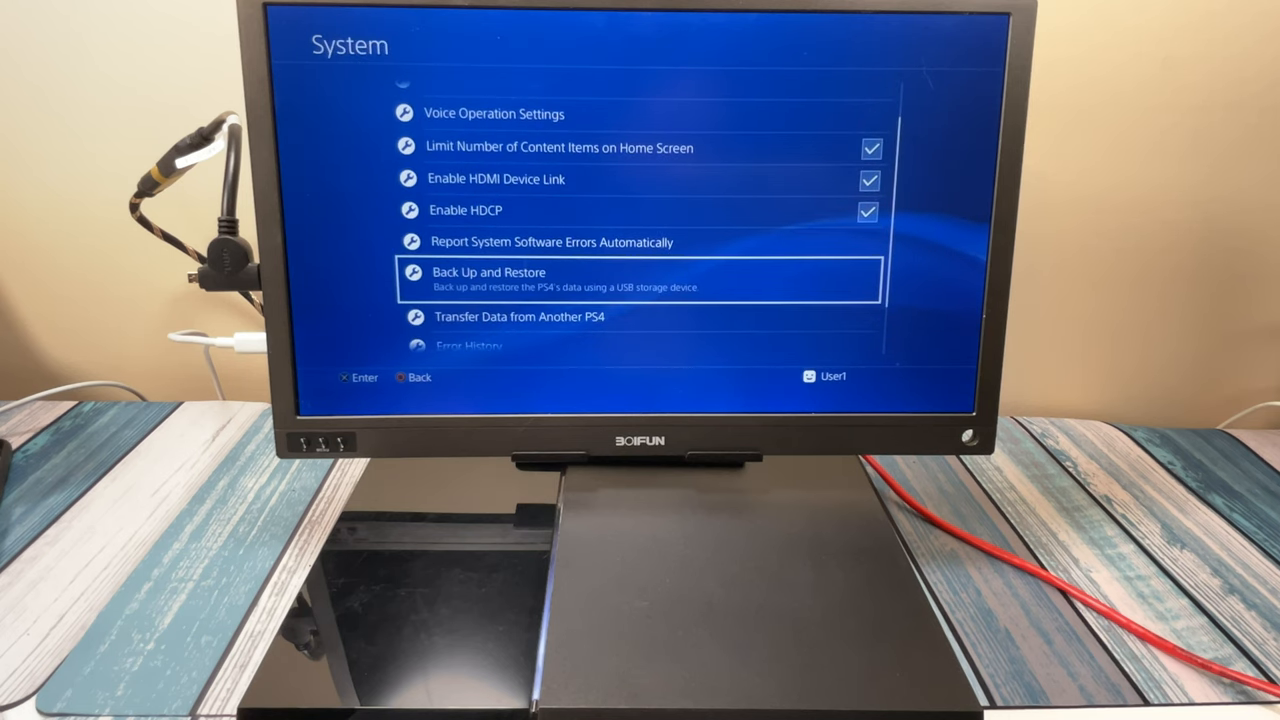
click(639, 278)
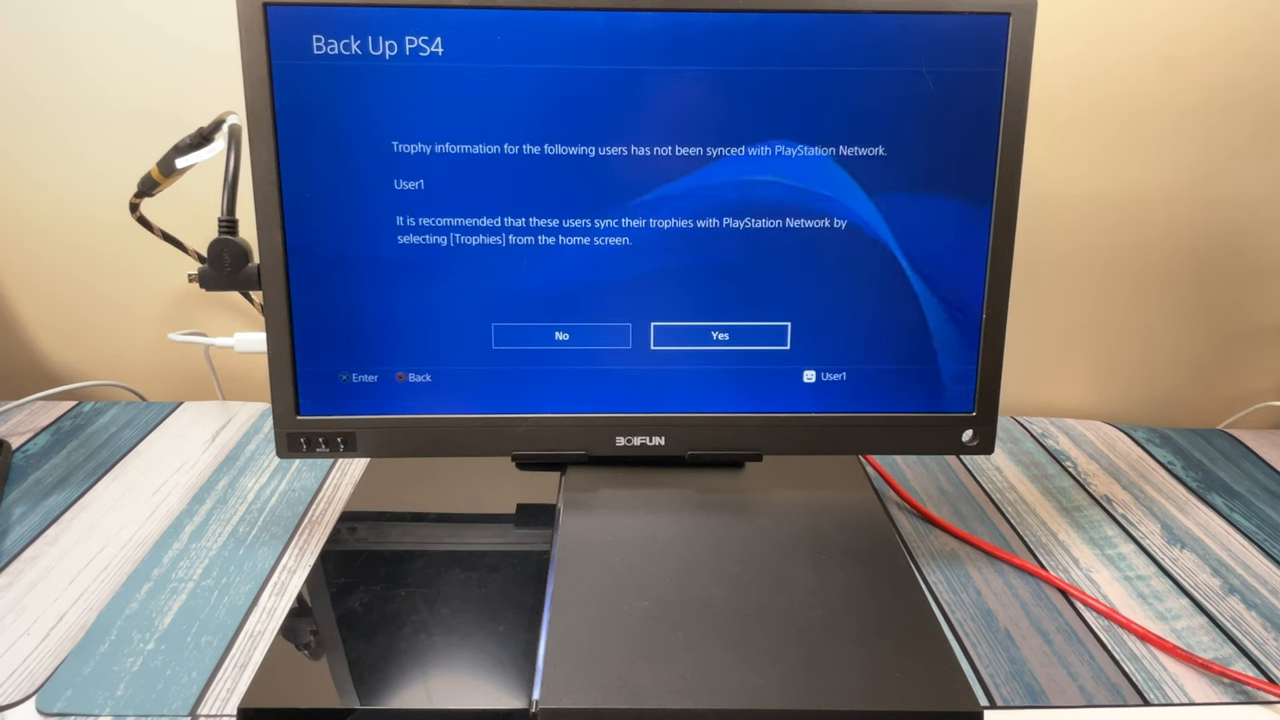
click(719, 335)
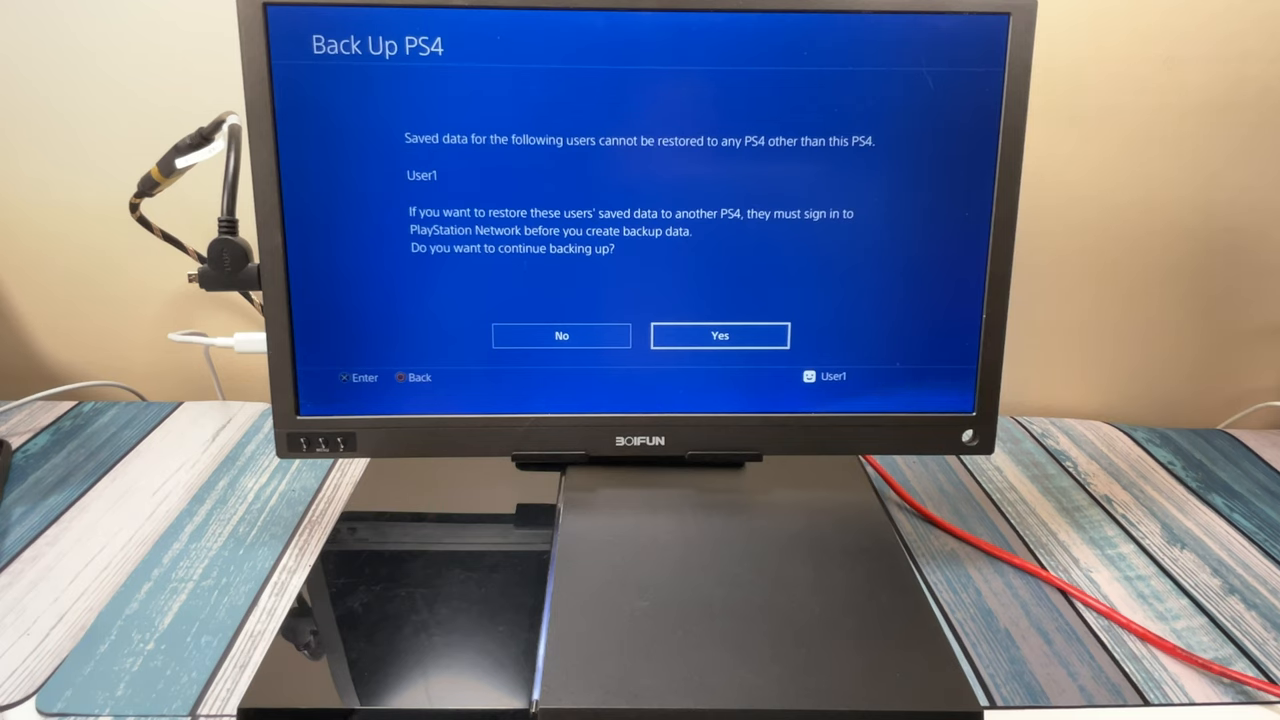
click(719, 335)
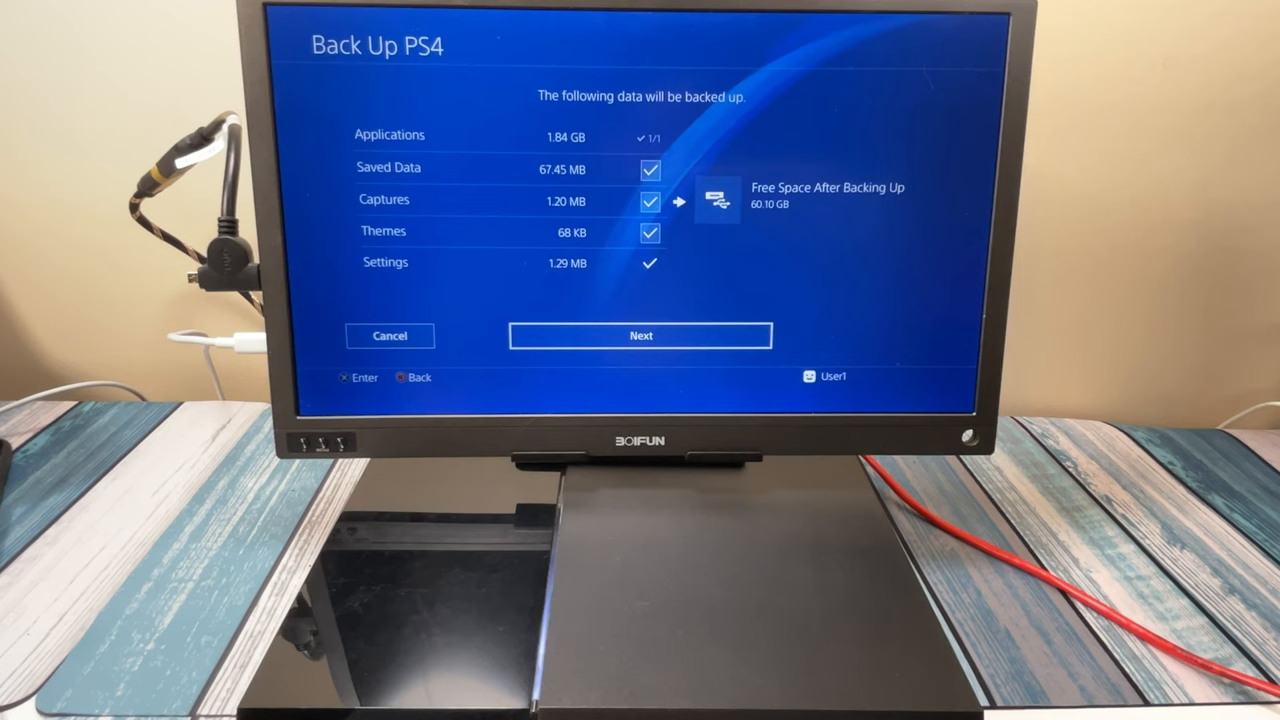
Step: Confirm the 1.92 GB backup details and start backing up, restarting the PS4
click(640, 335)
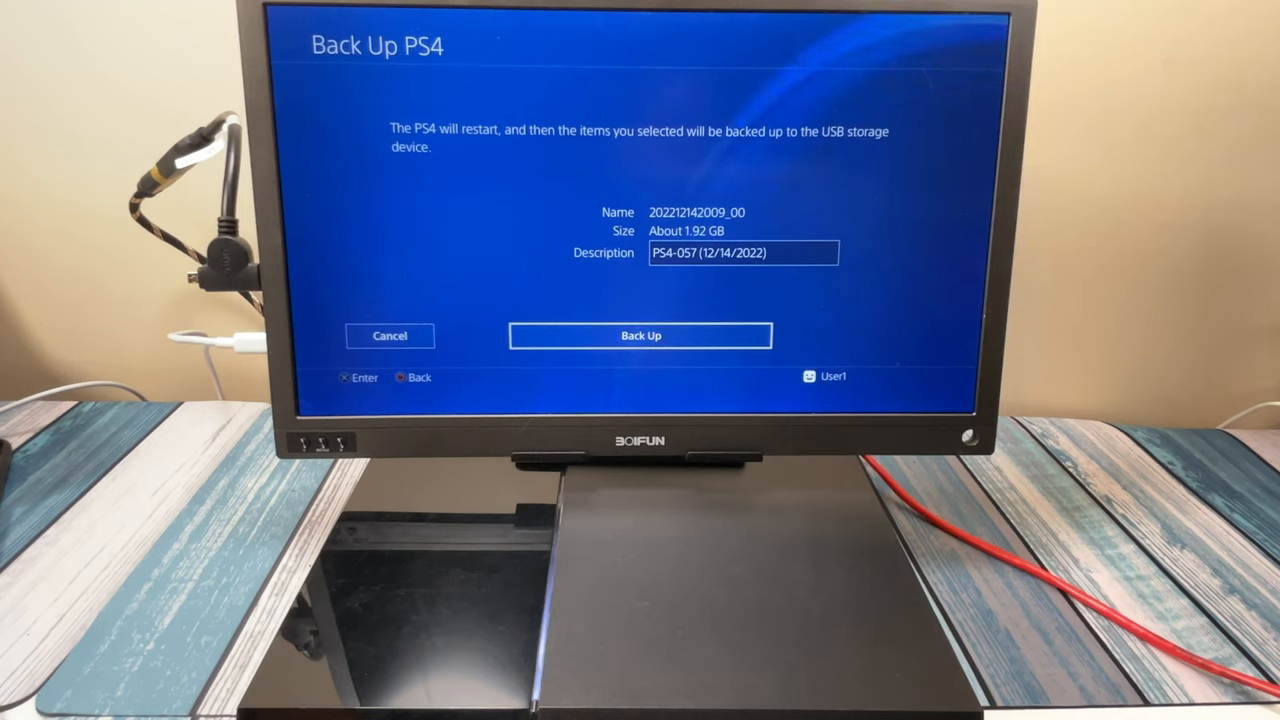
click(640, 335)
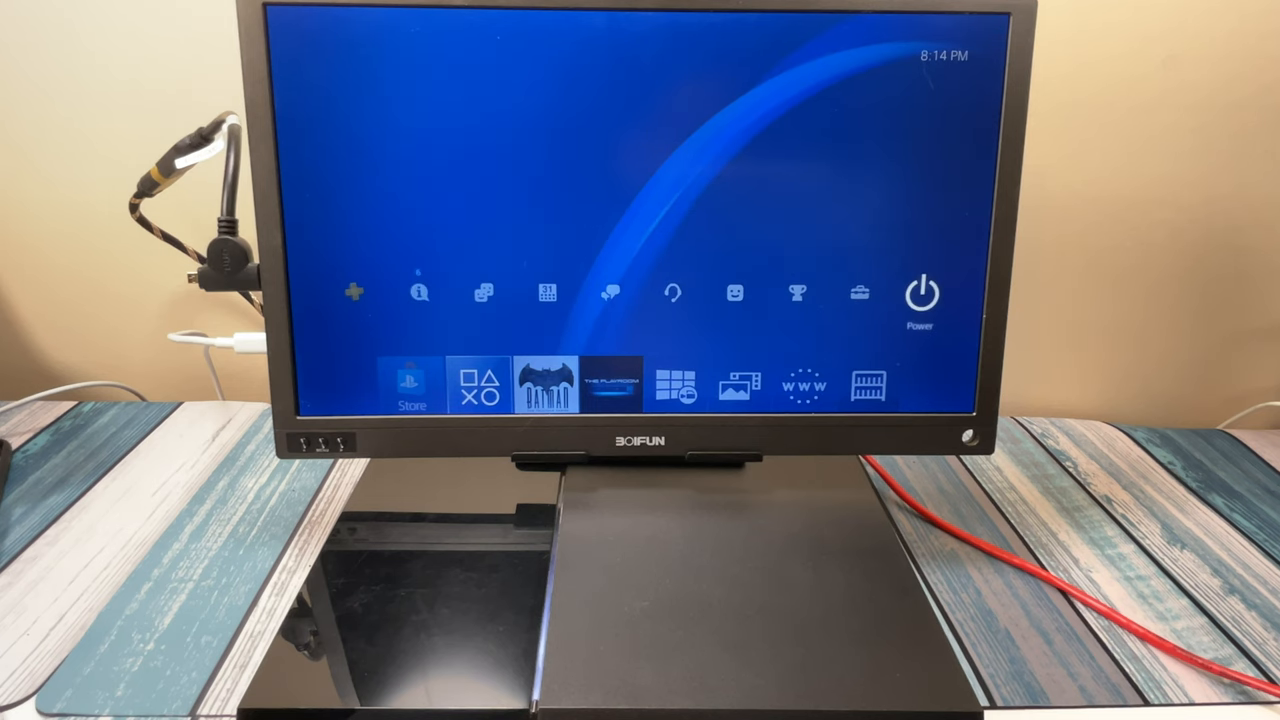
Step: Open Power on the function bar and choose a power-off option
click(918, 291)
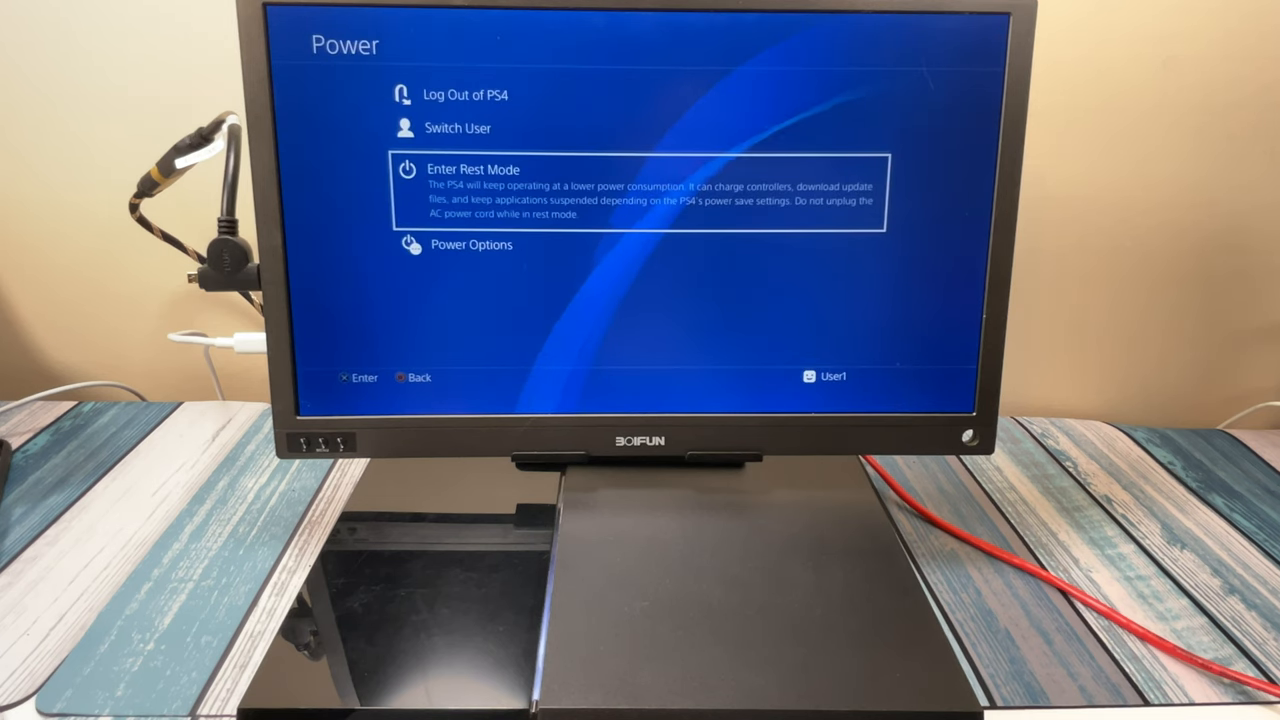
key(Down)
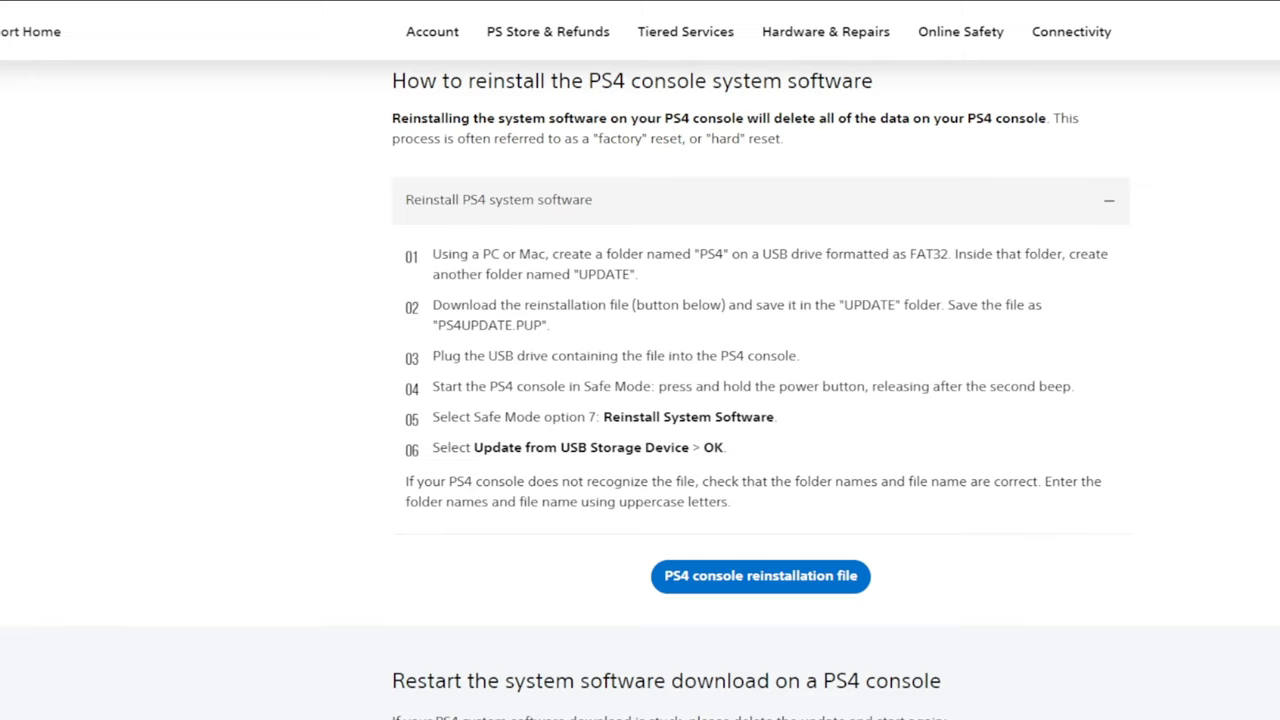
mouse_move(500, 361)
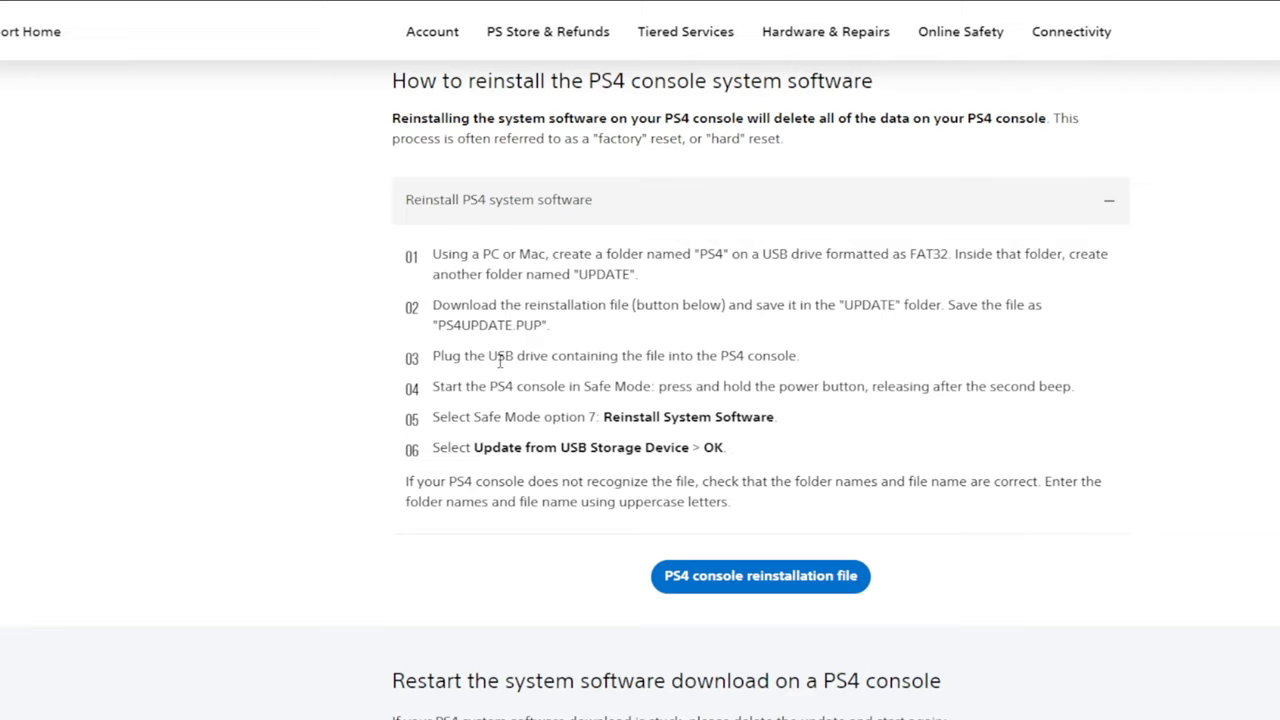
mouse_move(762, 217)
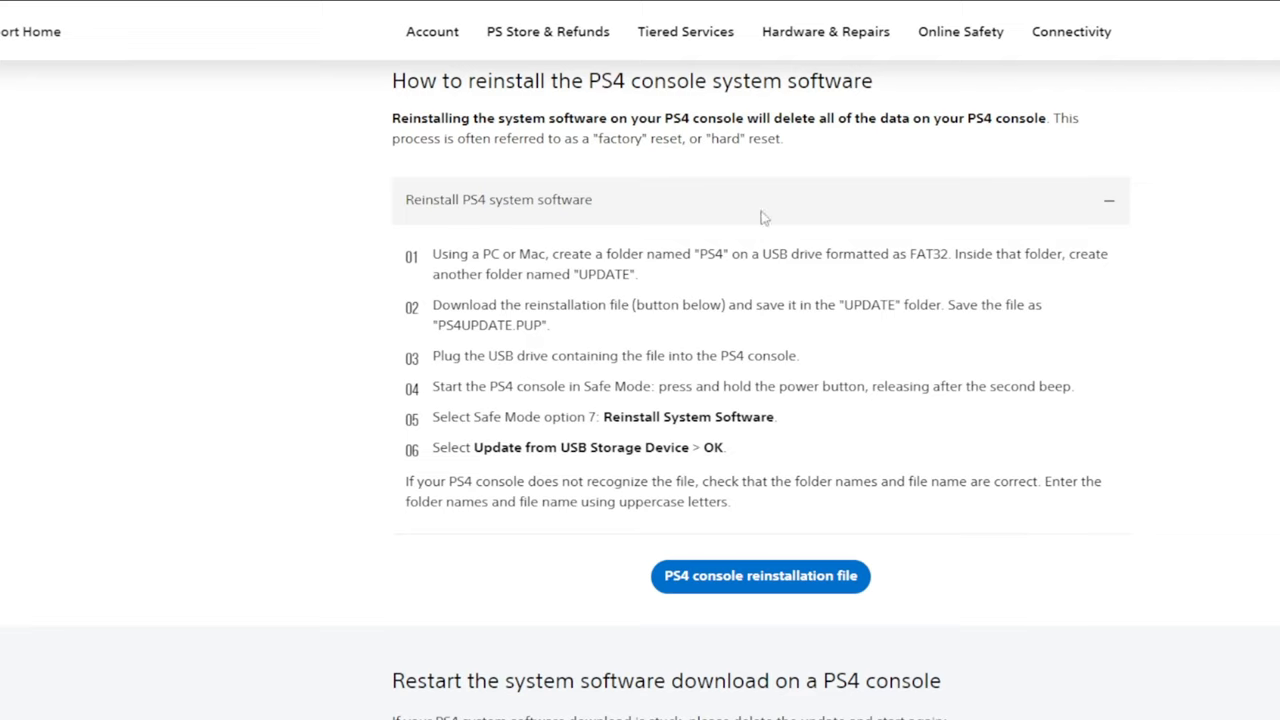
mouse_move(647, 549)
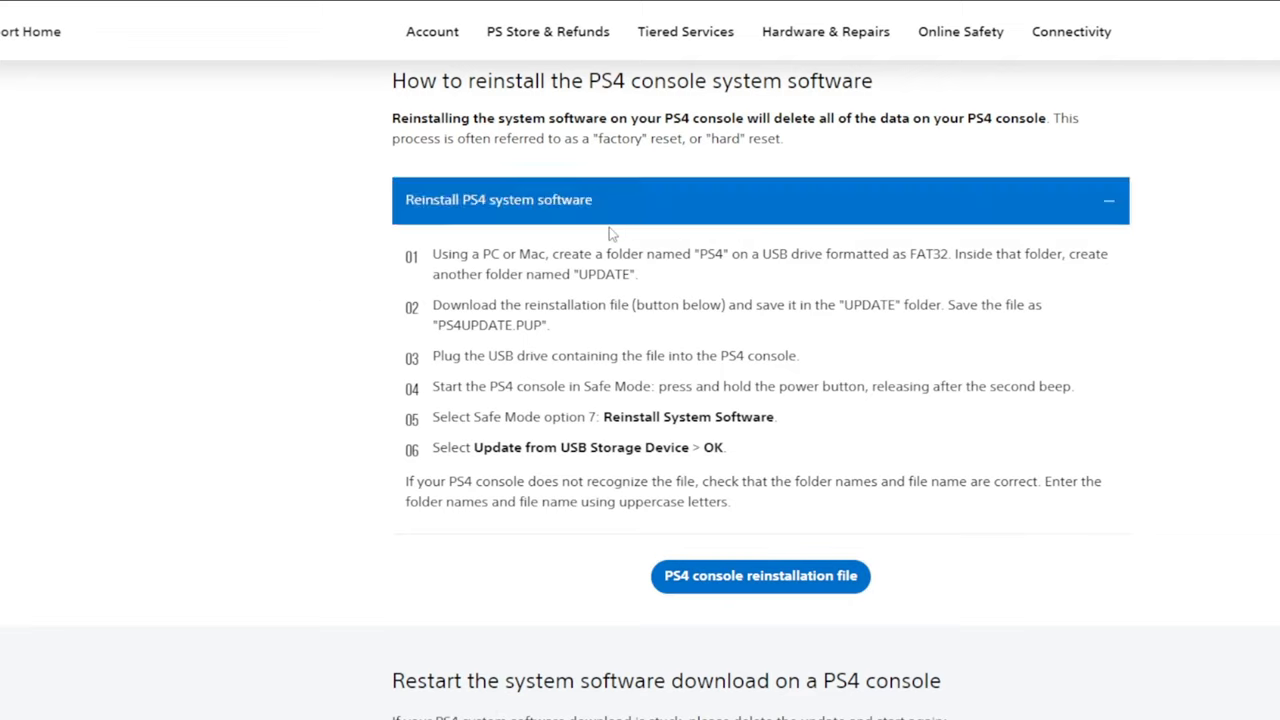
mouse_move(554, 388)
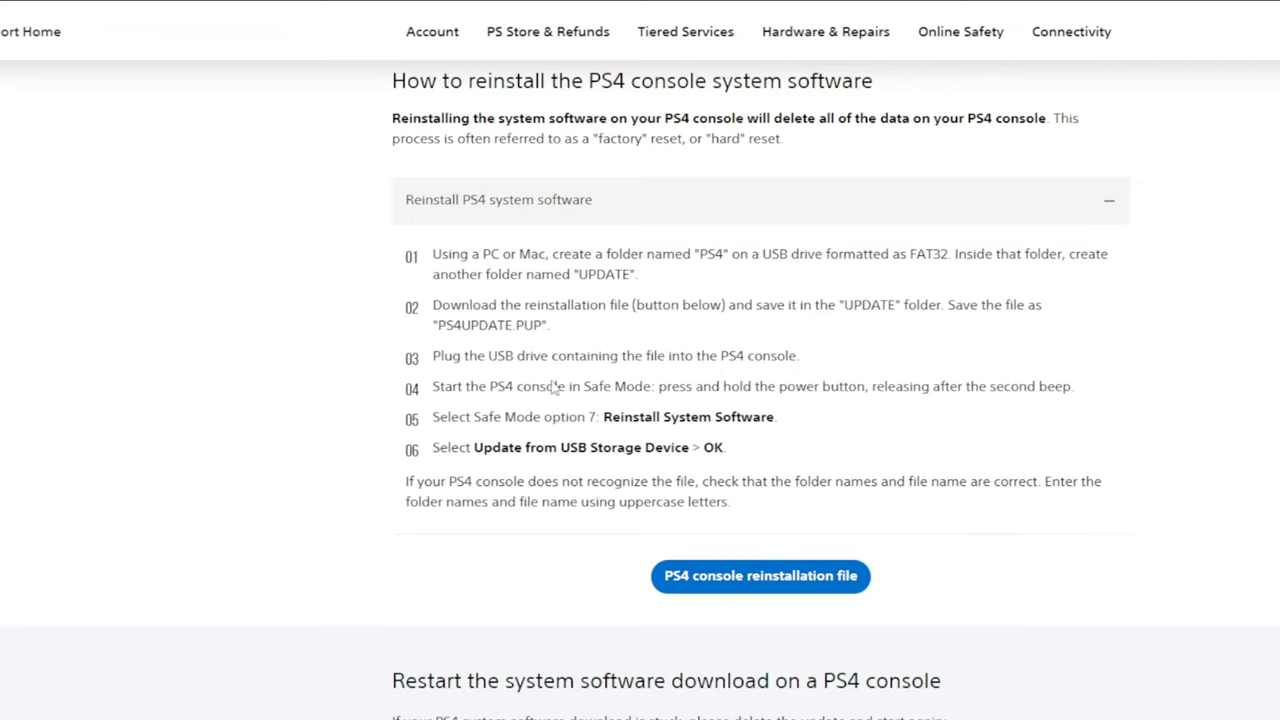
mouse_move(760, 576)
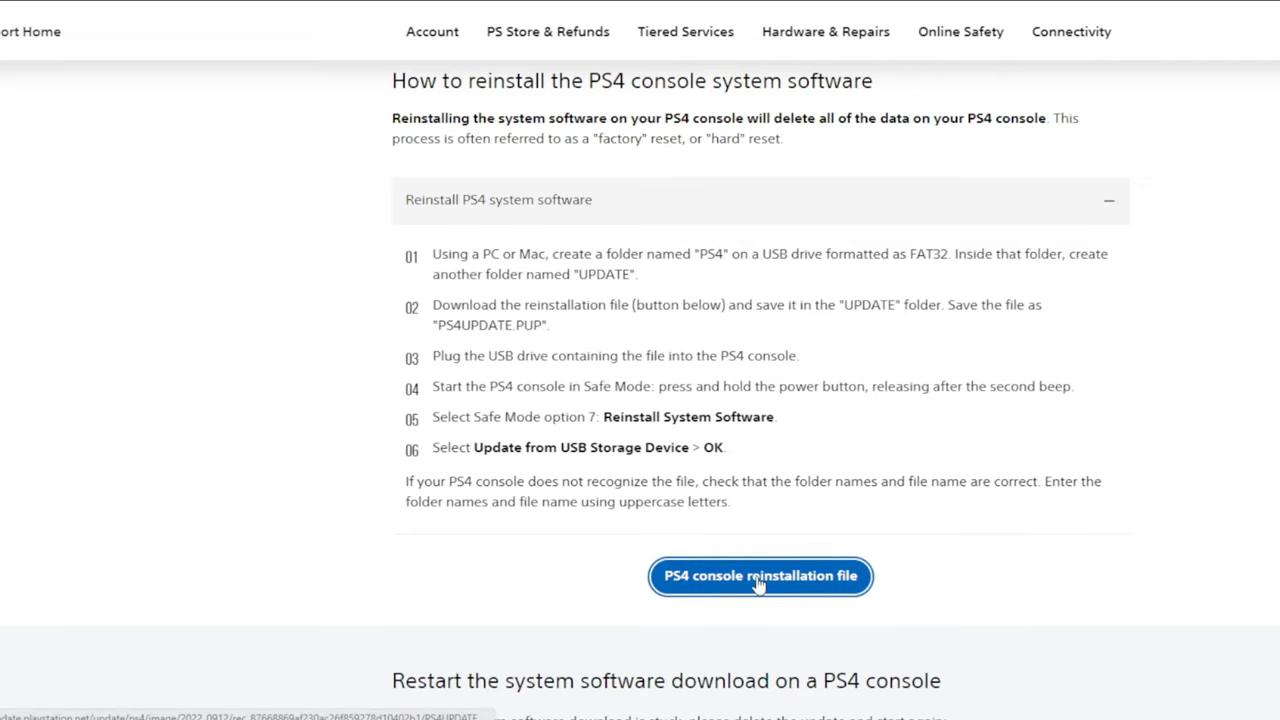
mouse_move(500, 672)
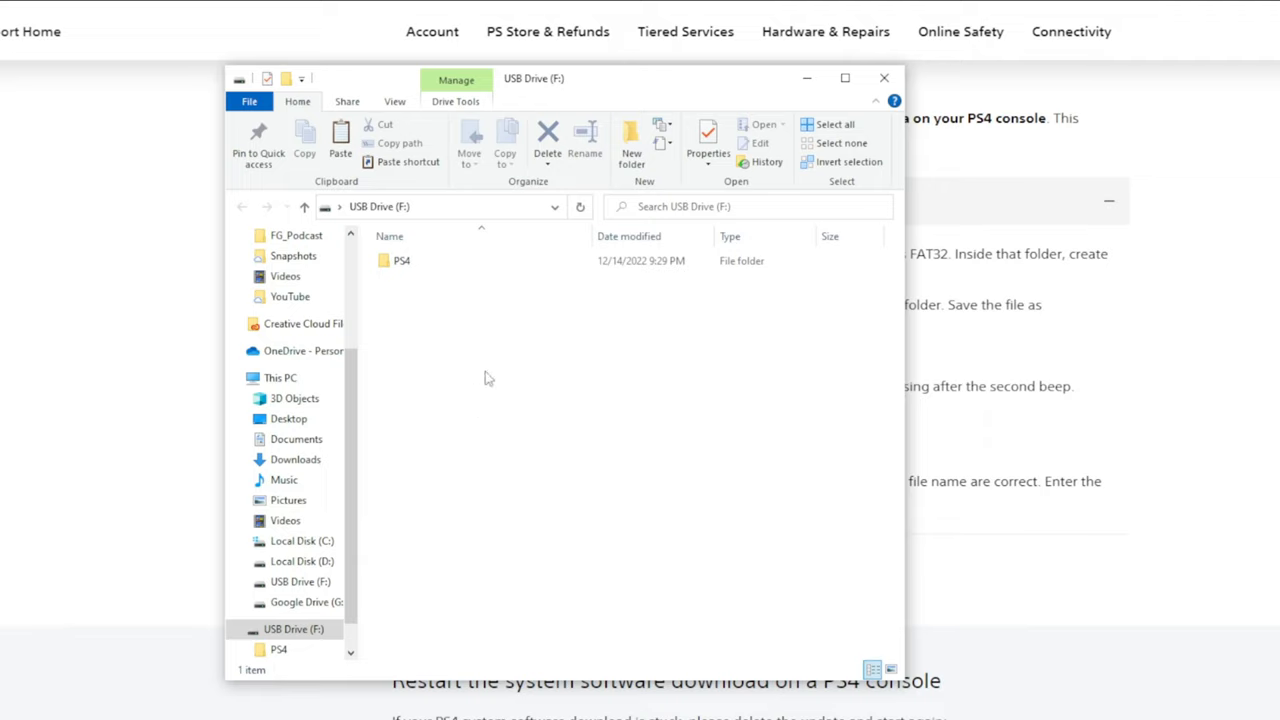
mouse_move(426, 310)
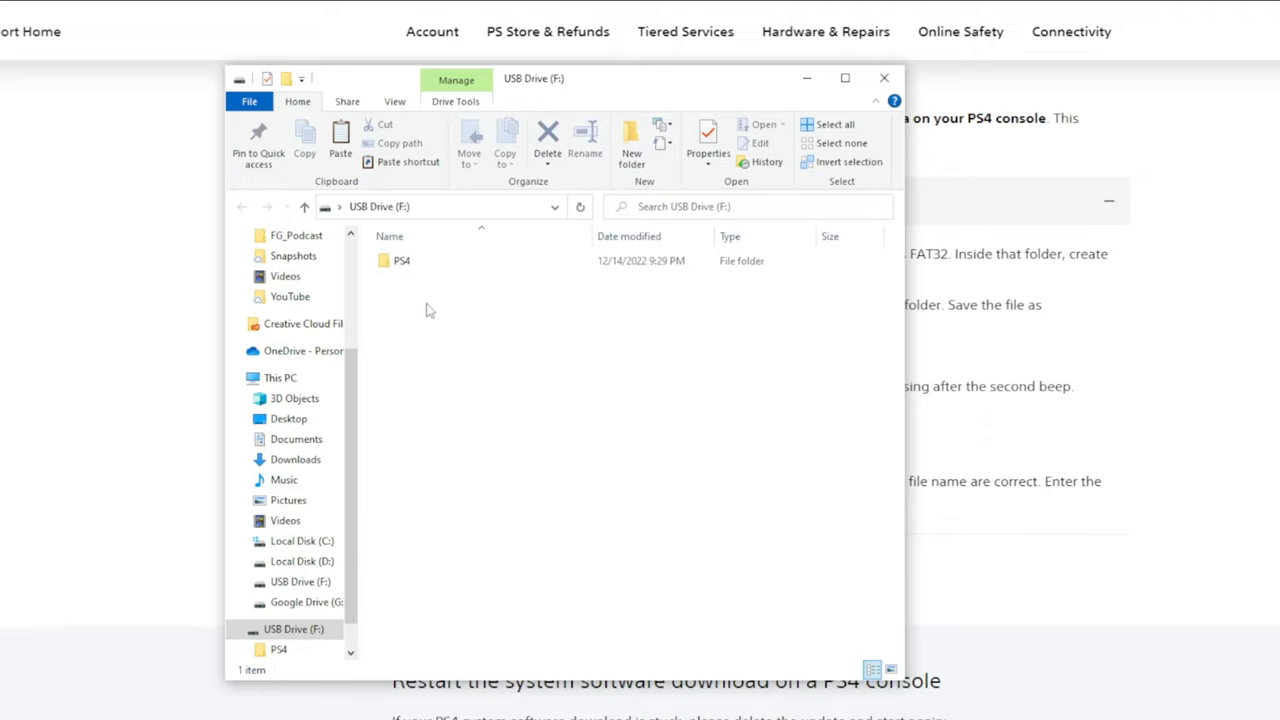
Step: Open PS4 > UPDATE on USB Drive (F:) to confirm PS4UPDATE.PUP is there
double_click(400, 260)
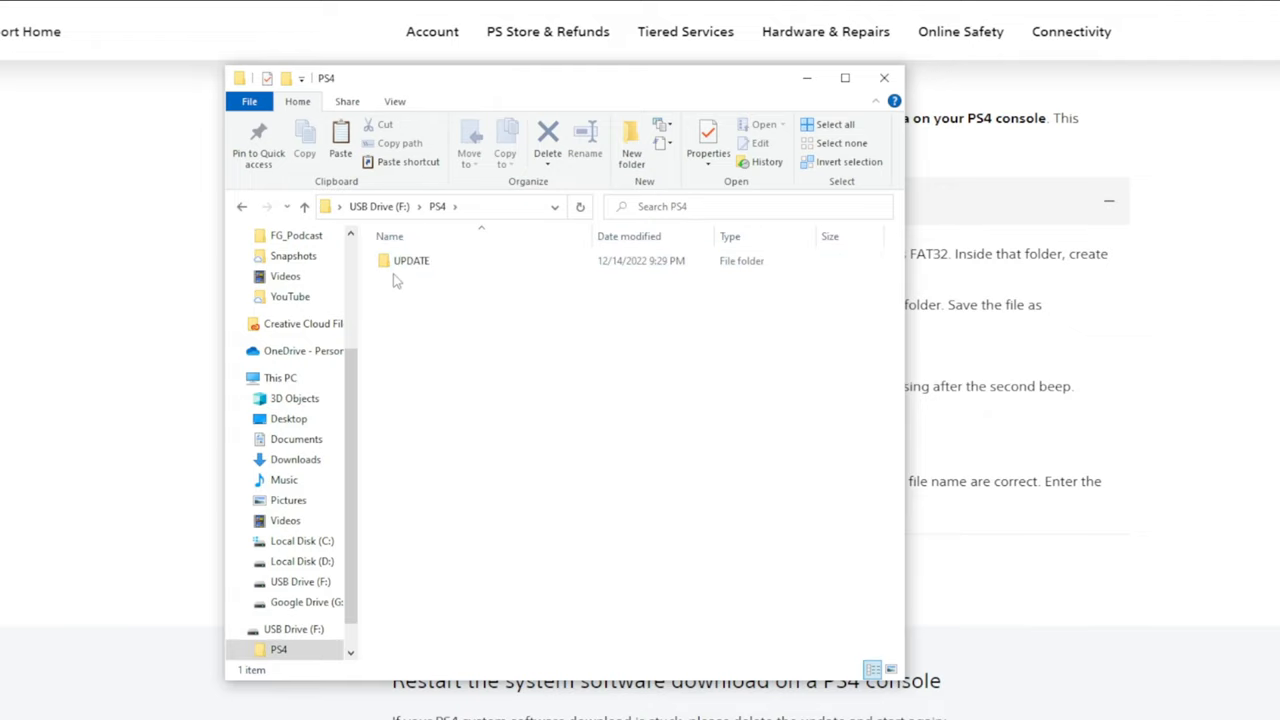
double_click(411, 260)
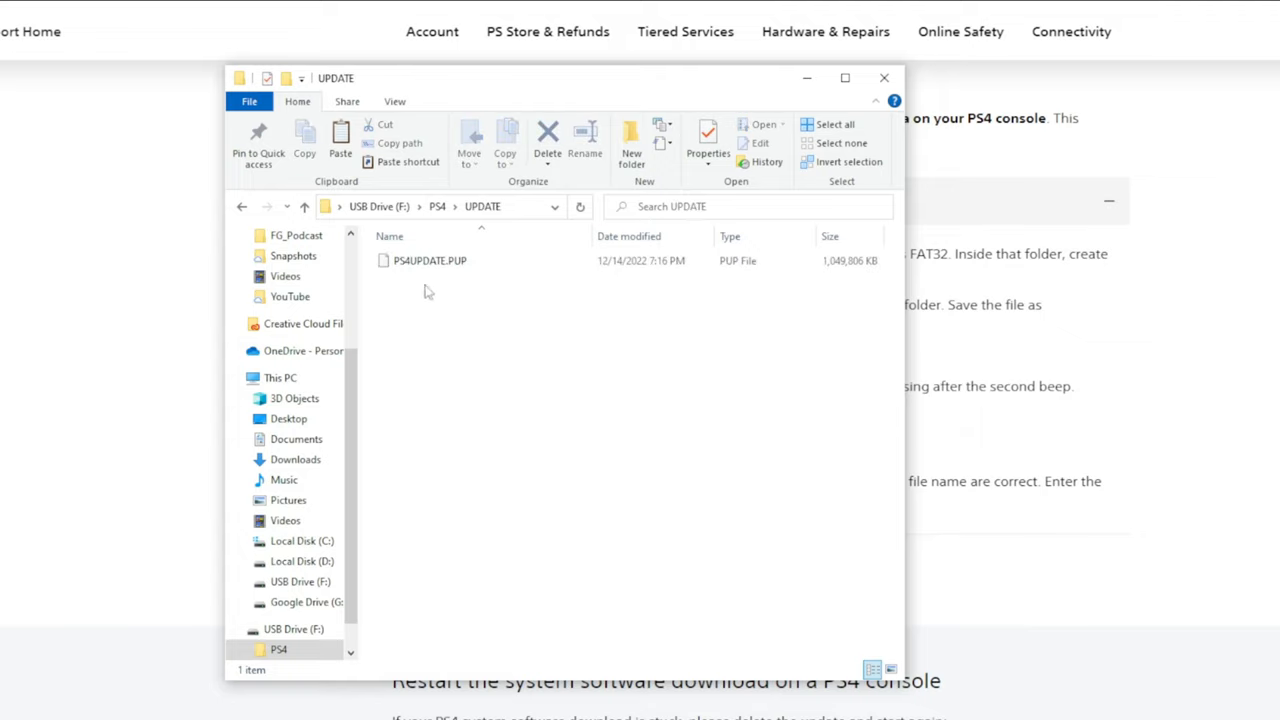
mouse_move(463, 283)
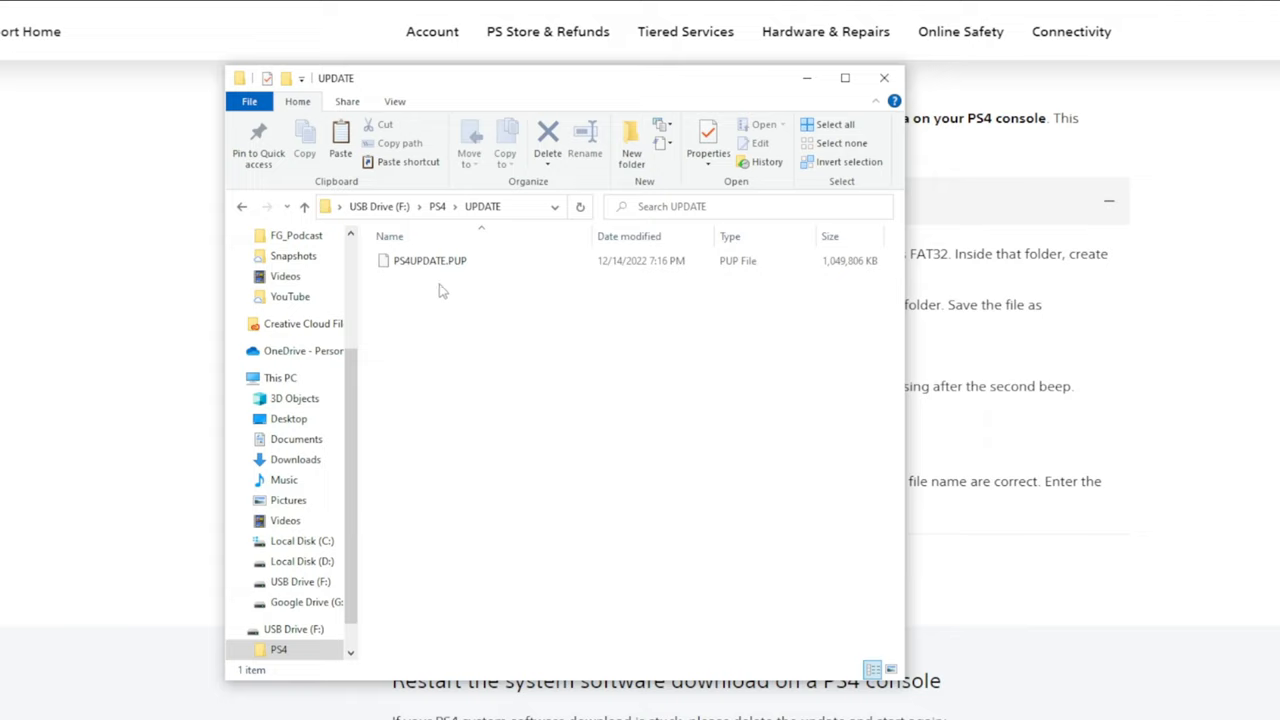
mouse_move(500, 348)
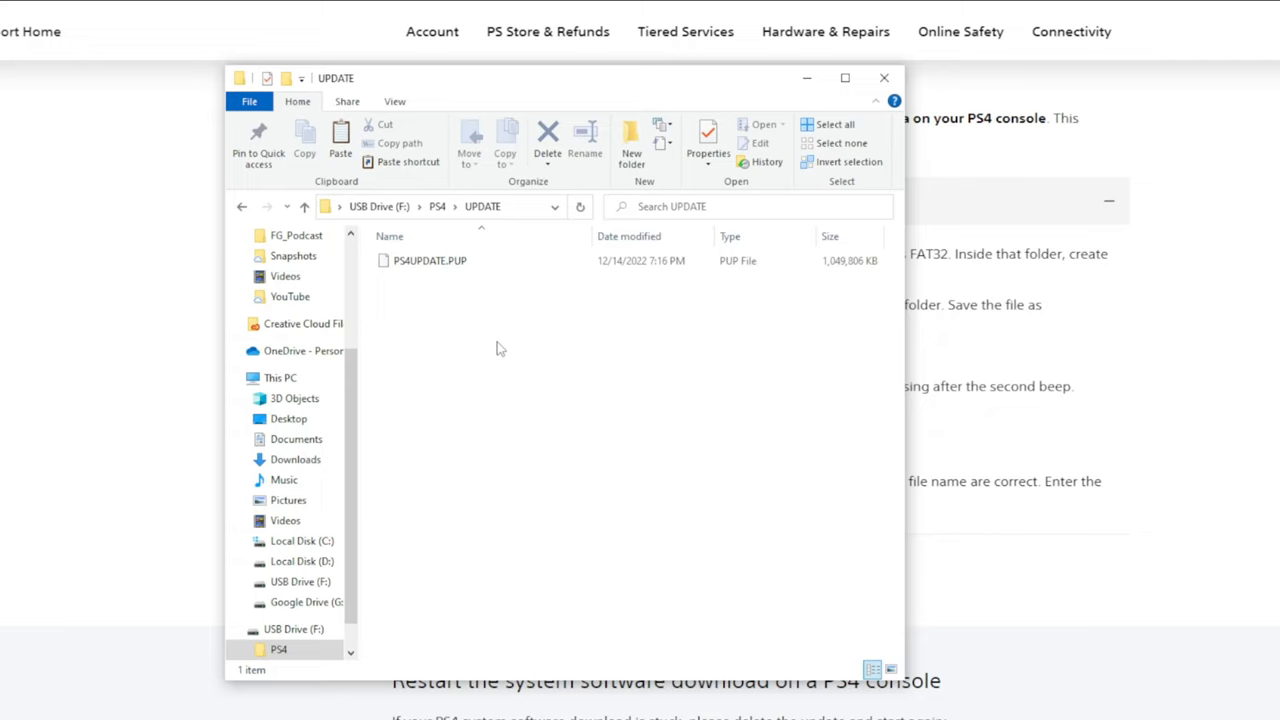
mouse_move(507, 387)
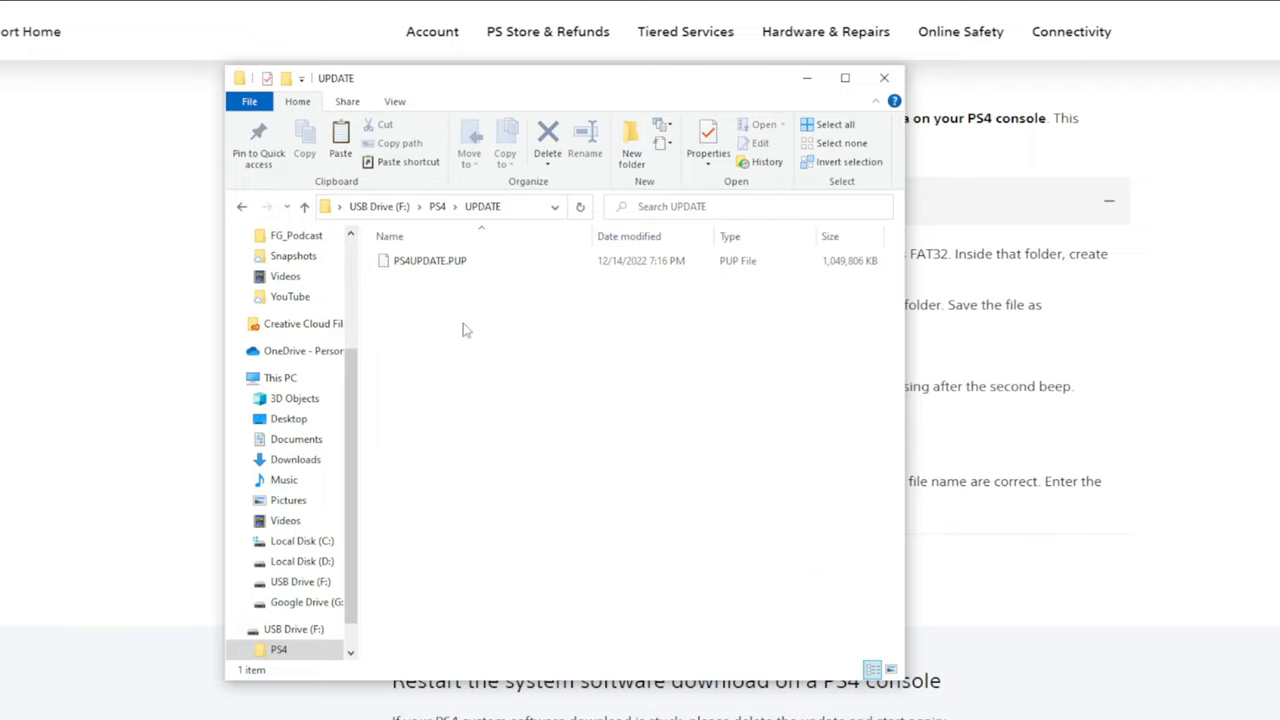
mouse_move(416, 300)
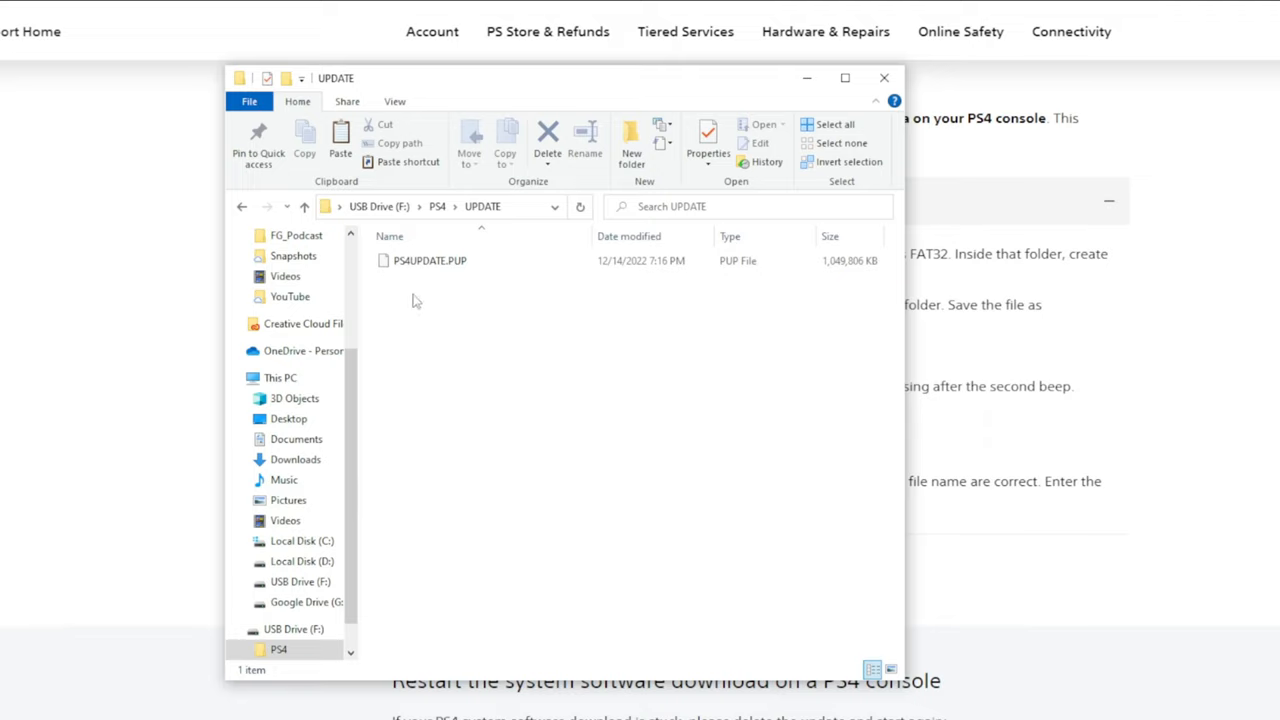
mouse_move(446, 345)
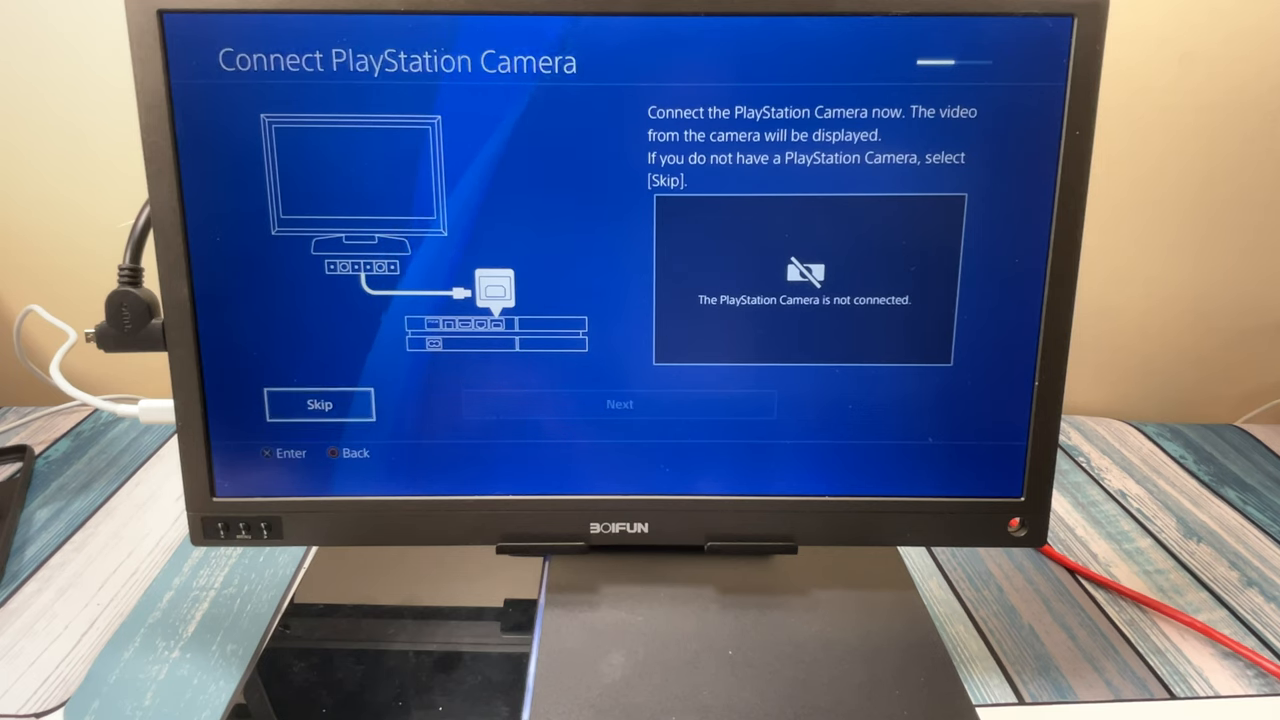
Step: Skip PlayStation Camera setup and keep the default power save settings
click(319, 404)
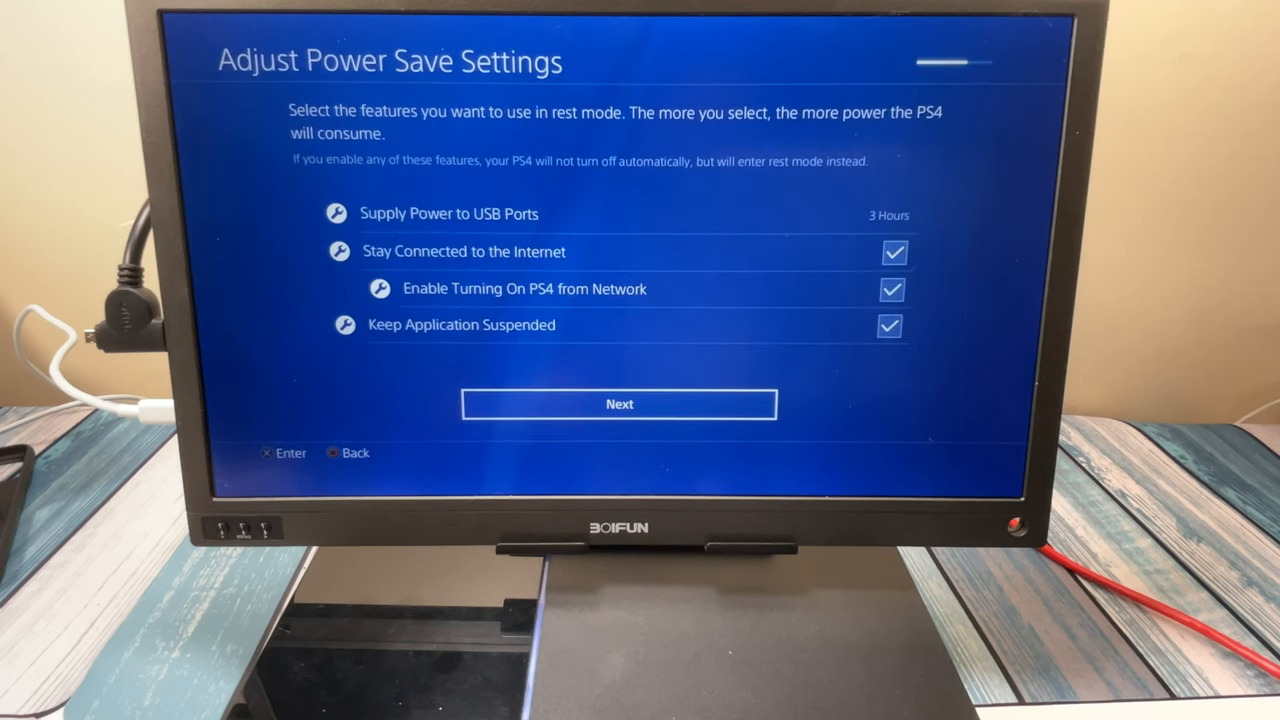
click(619, 404)
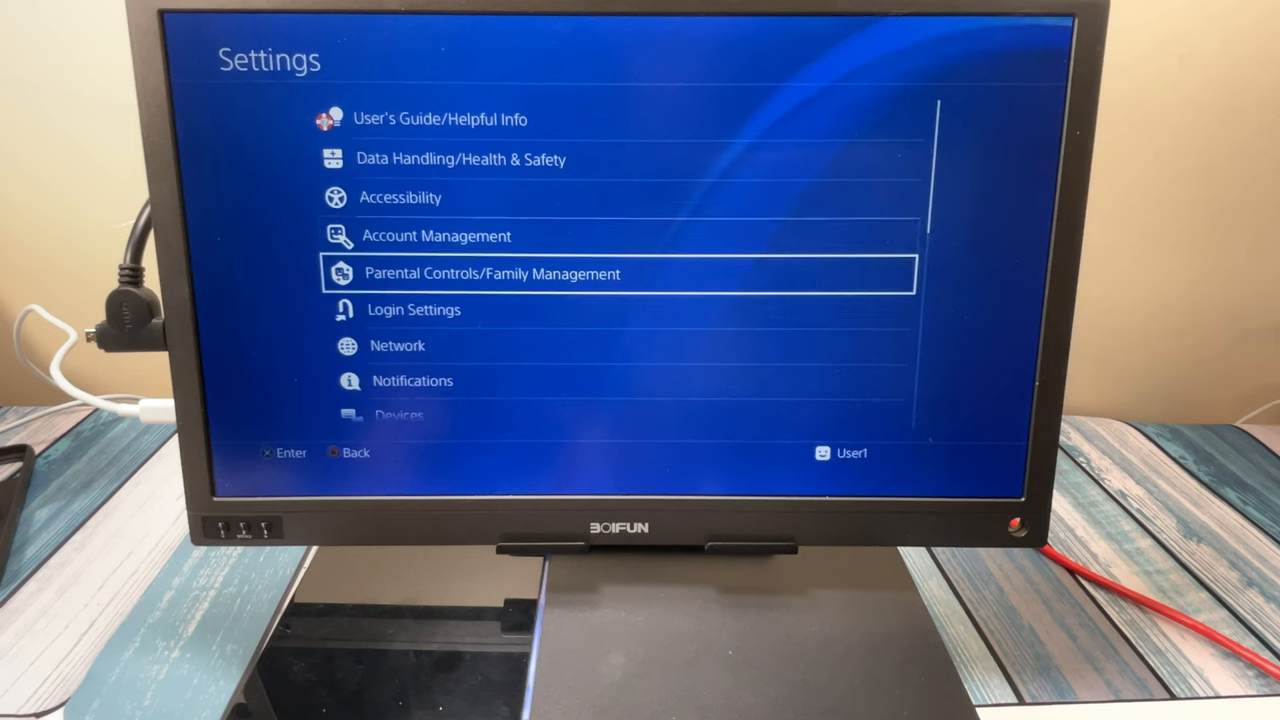
scroll(down, 3)
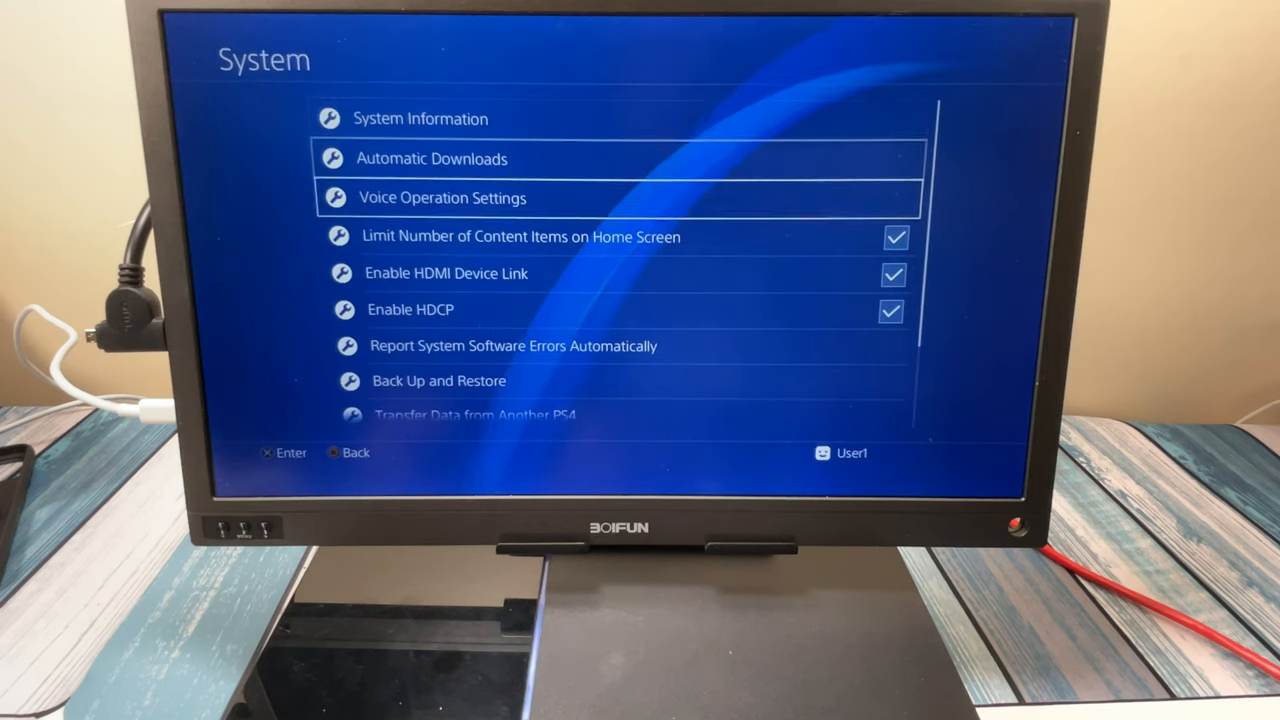
scroll(down, 3)
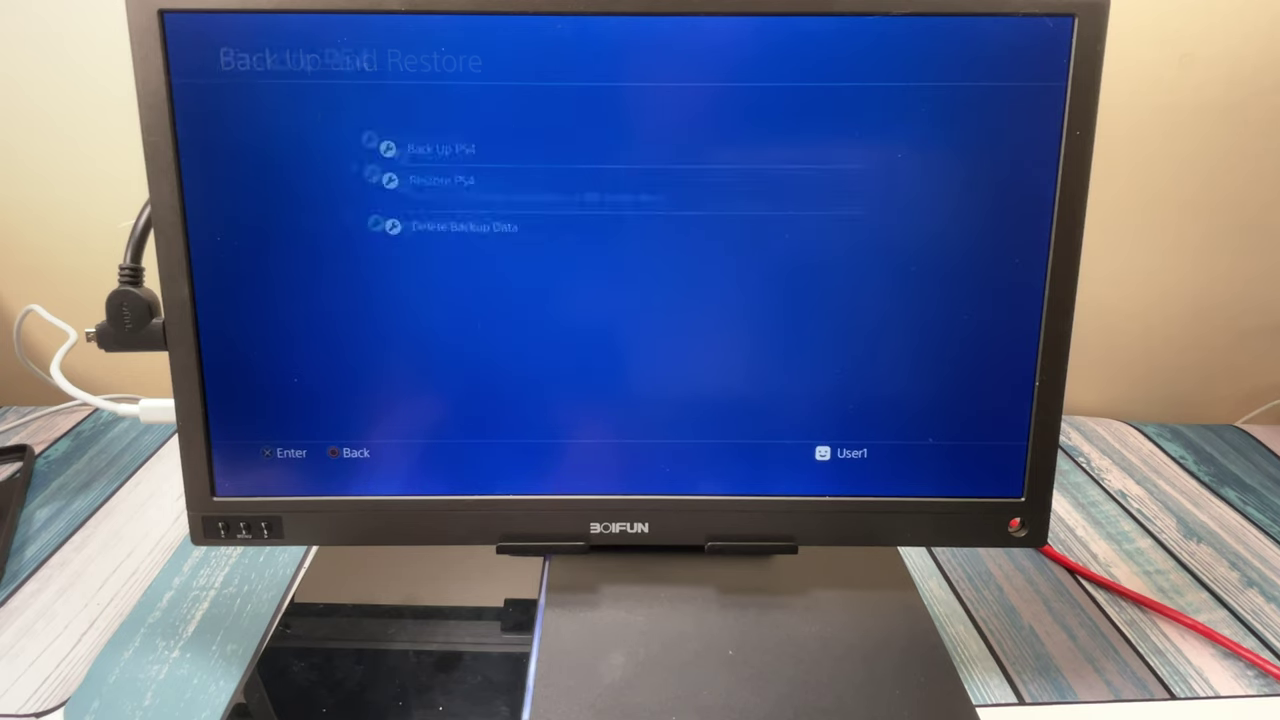
click(441, 181)
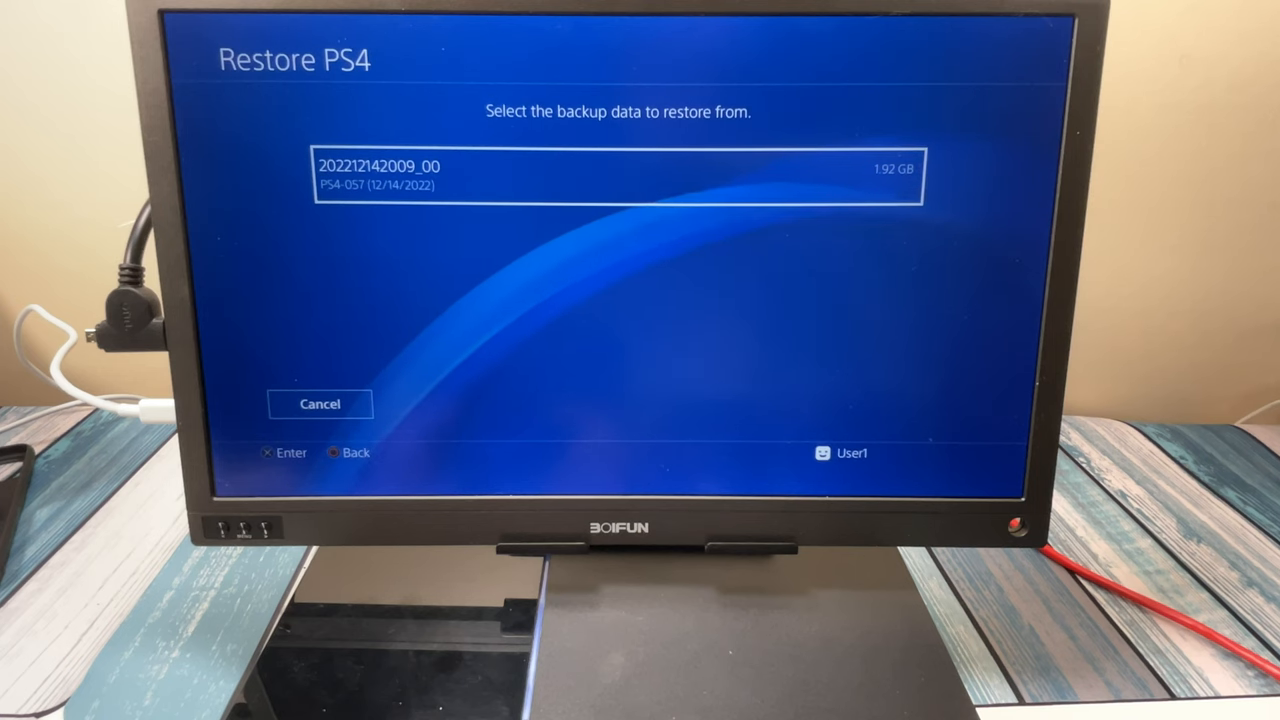
click(617, 175)
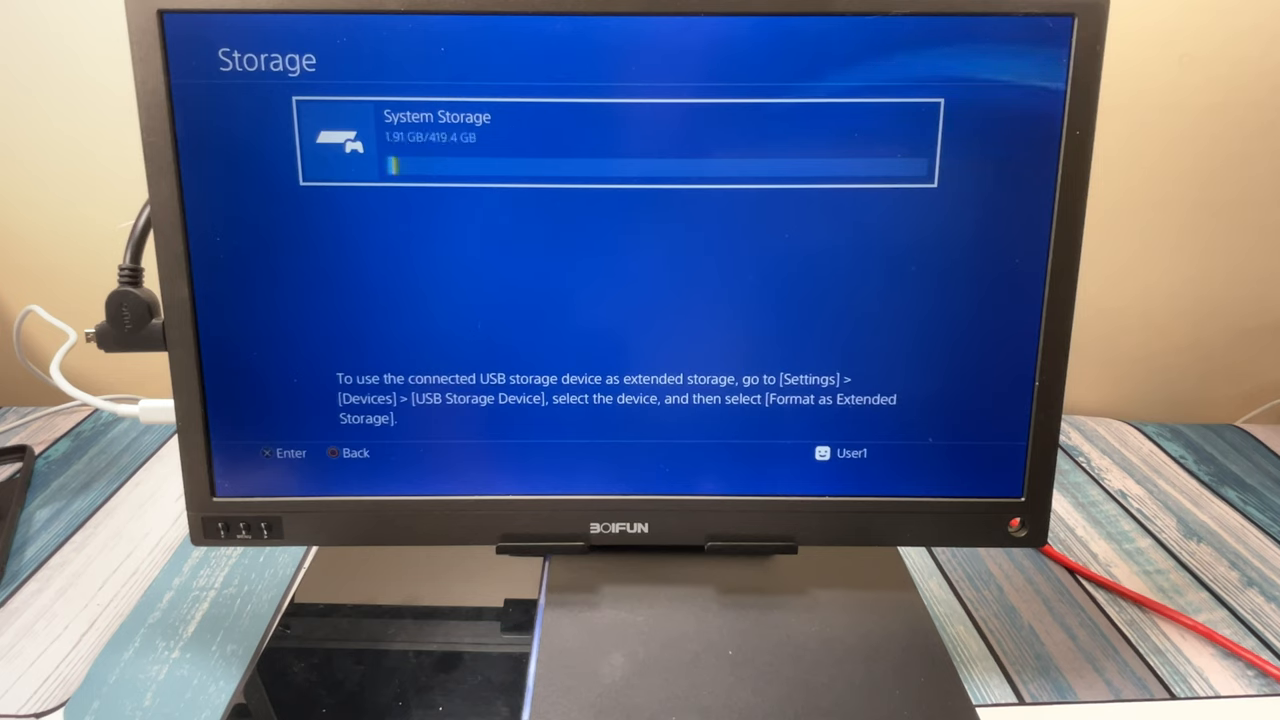
Step: Check System Storage for Batman (1.84 GB) and its 67.11 MB saved data
click(617, 140)
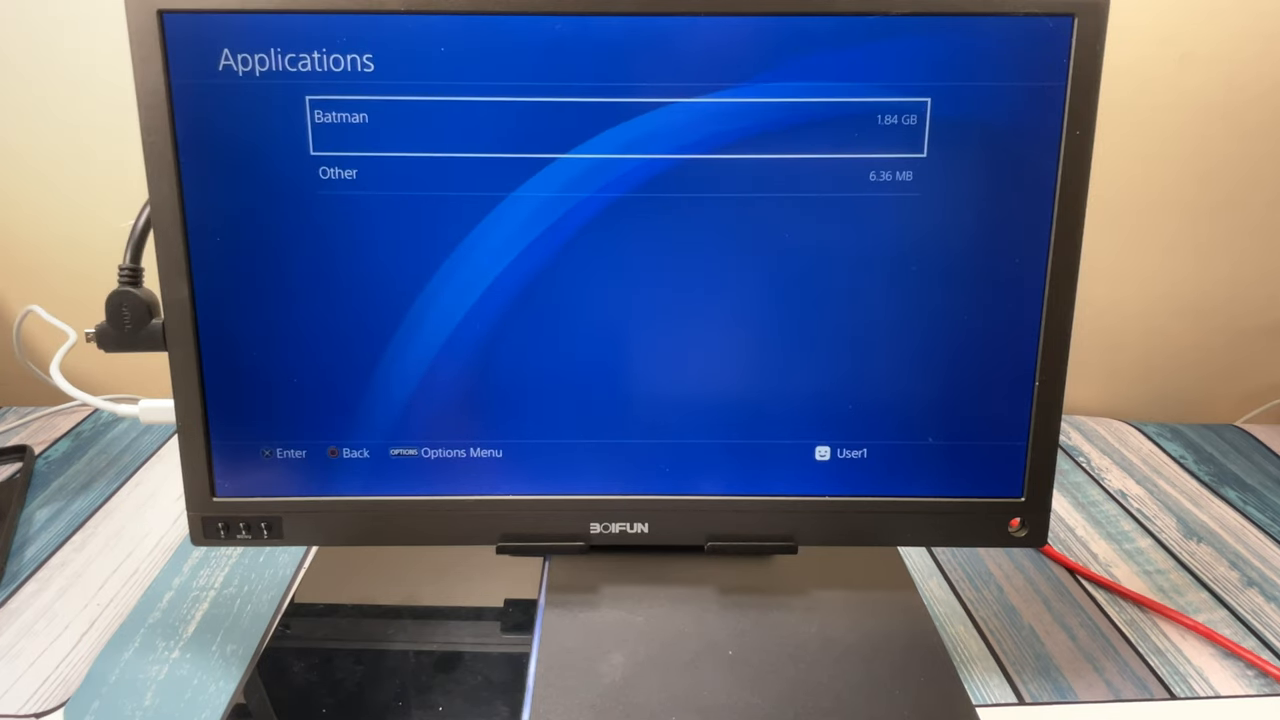
key(Back)
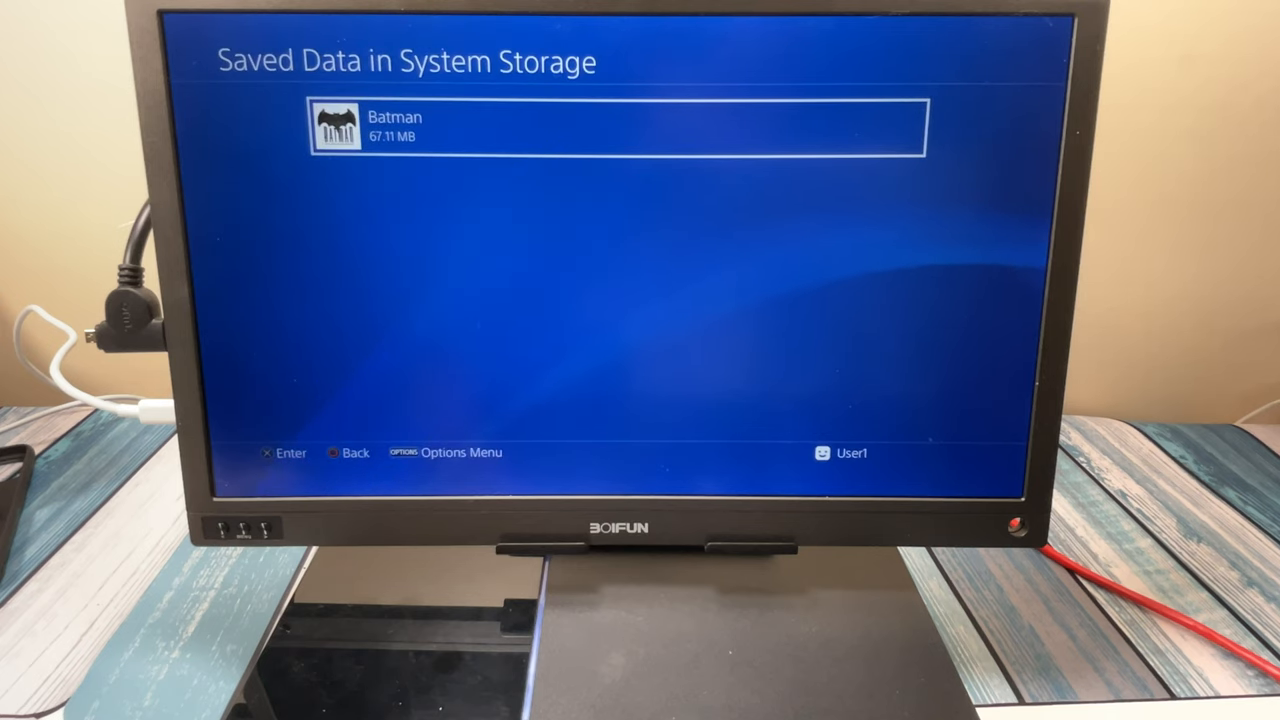
key(Back)
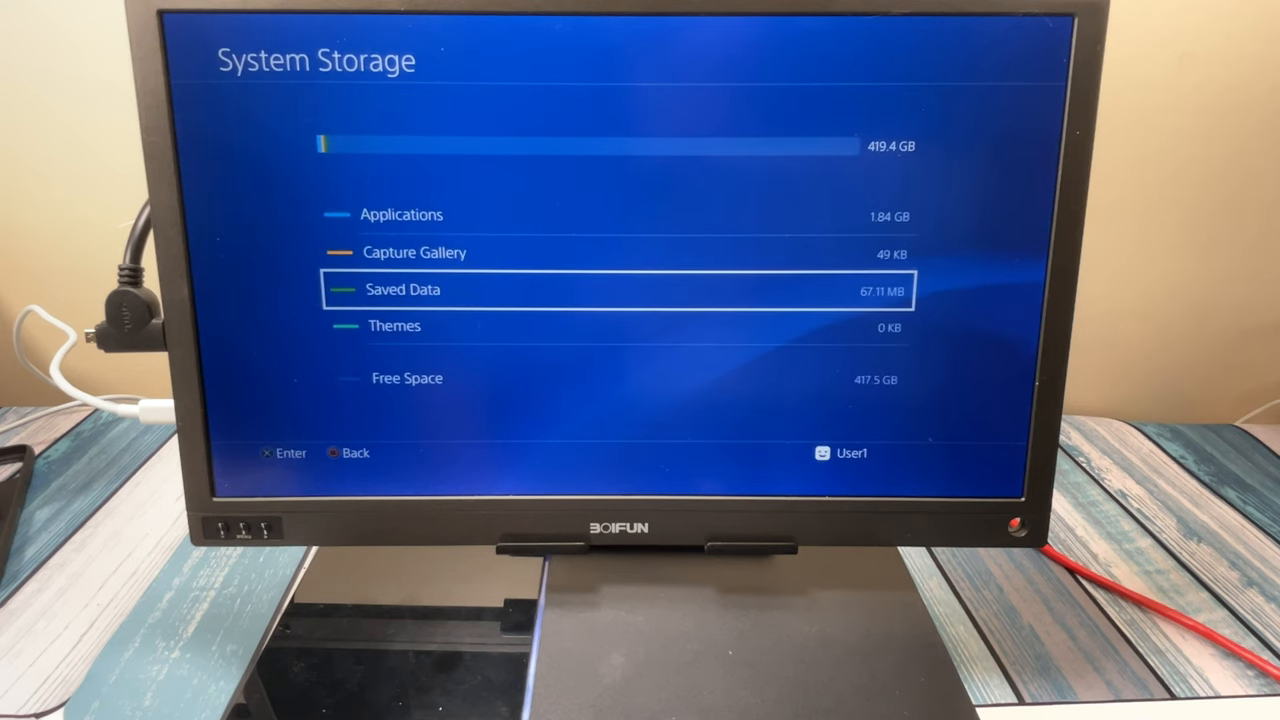